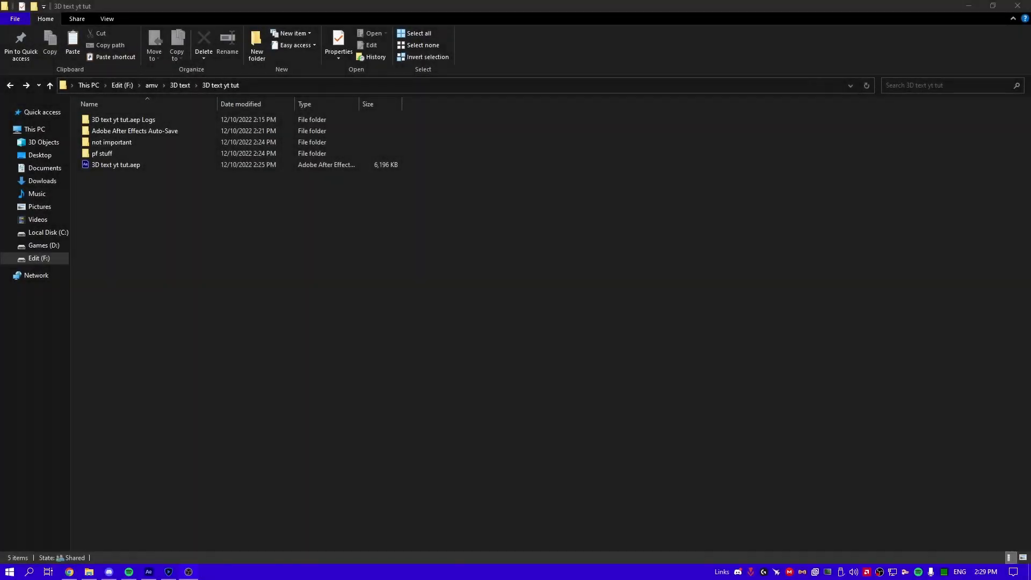
Step: Browse the '3D text yt tut' folder and open the '3D text yt tut.aep' project file
left_click(111, 142)
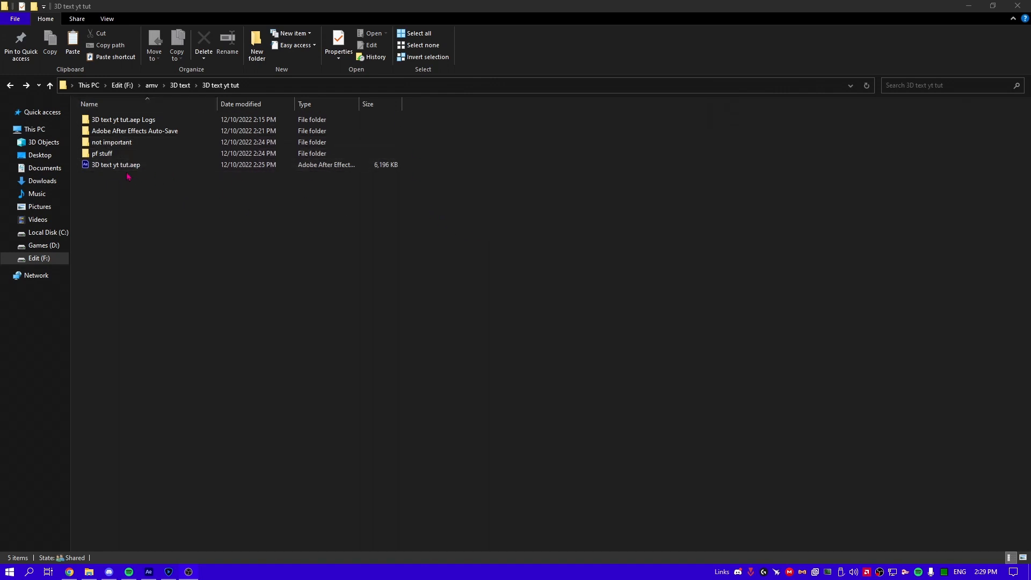
double_click(103, 154)
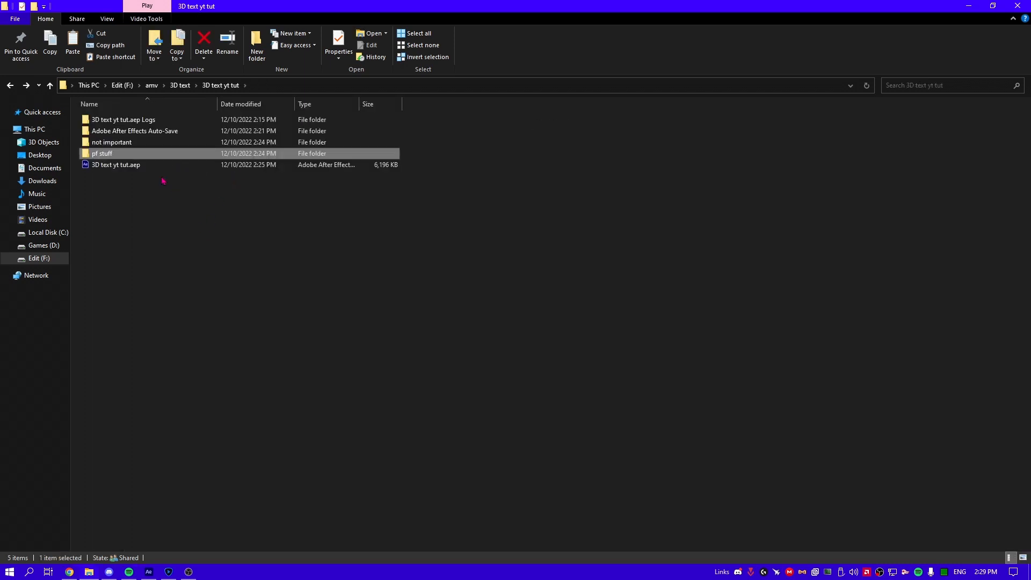
double_click(110, 141)
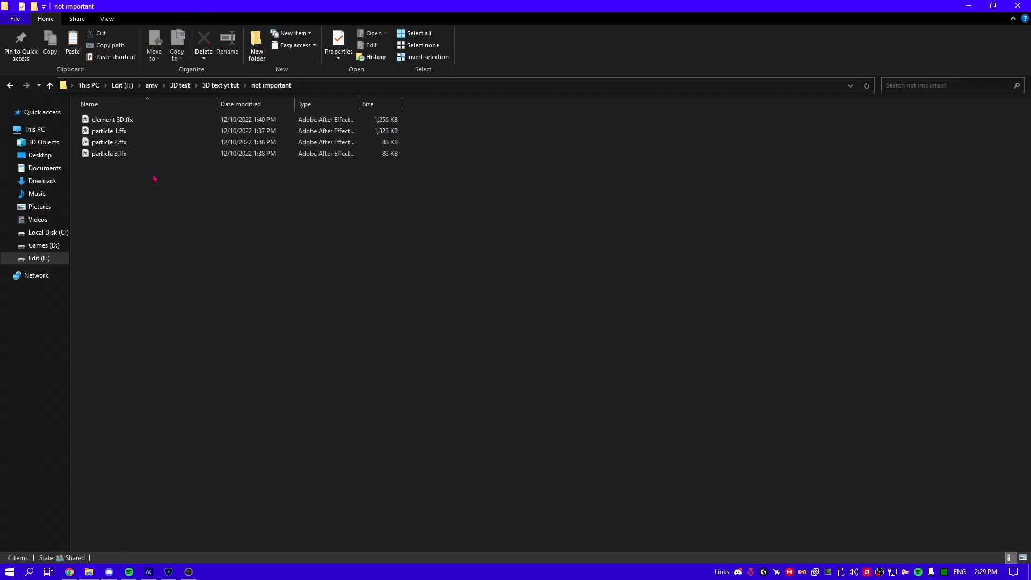
left_click(48, 85)
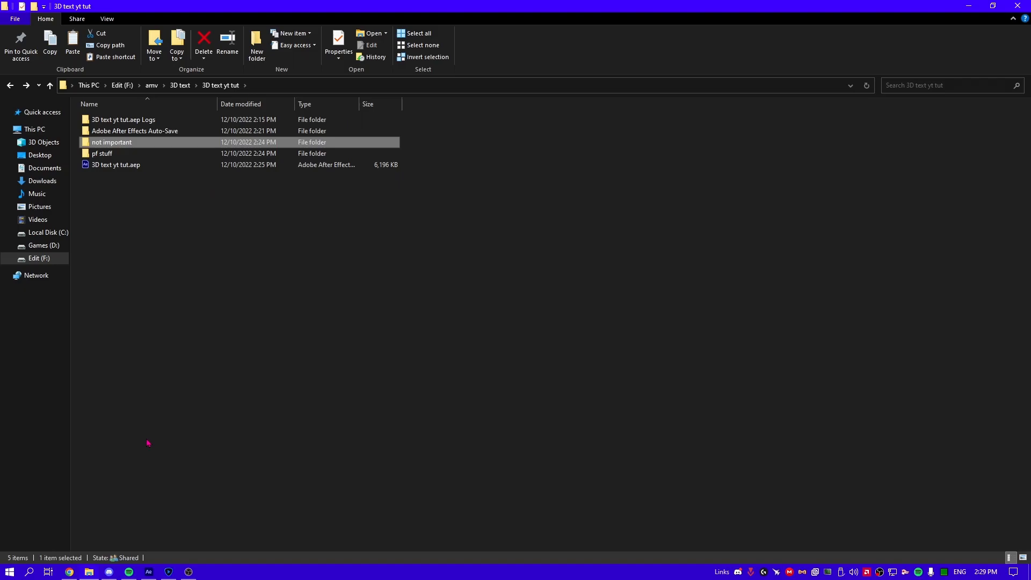
double_click(115, 165)
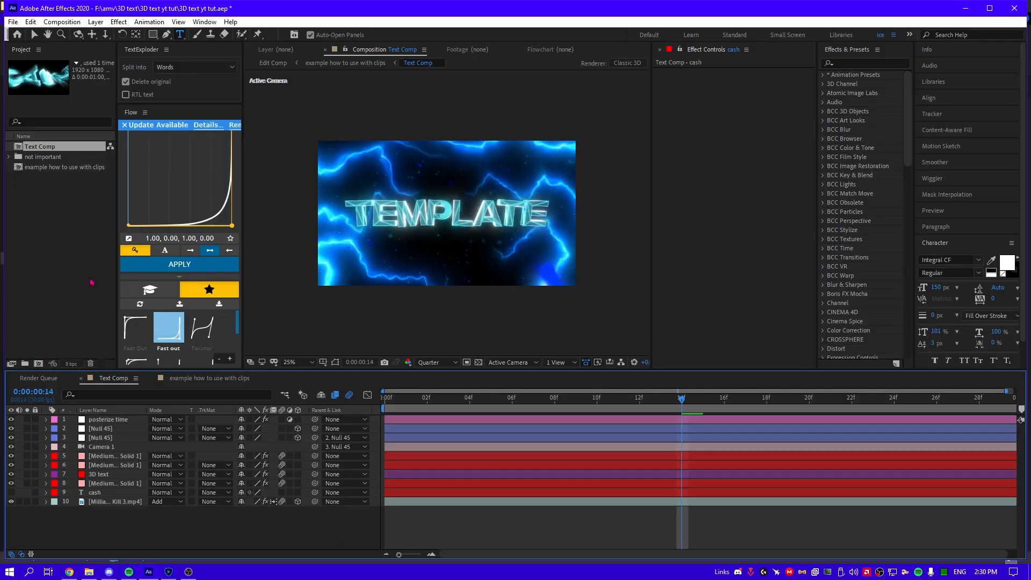
mouse_move(50, 187)
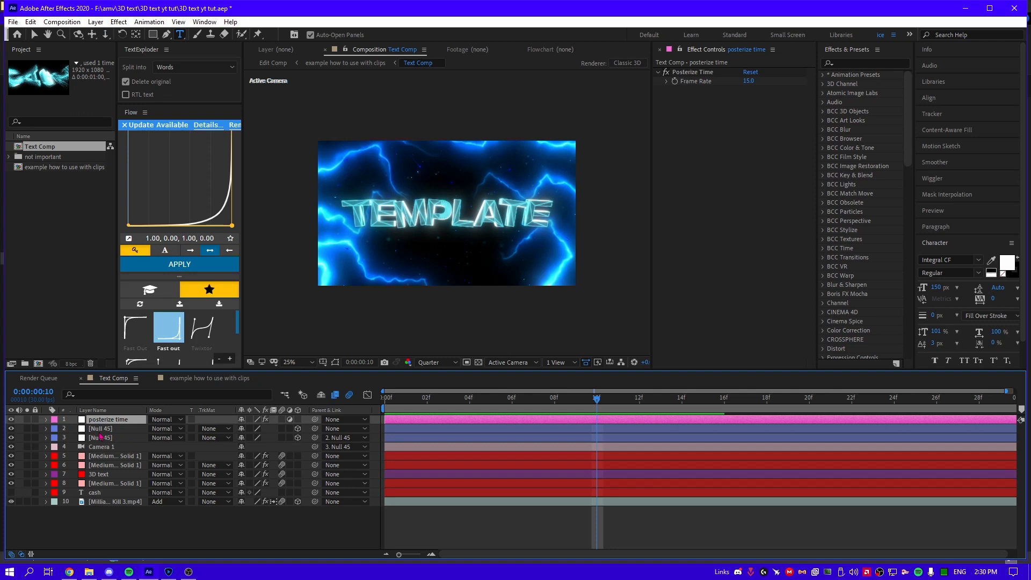
left_click(96, 492)
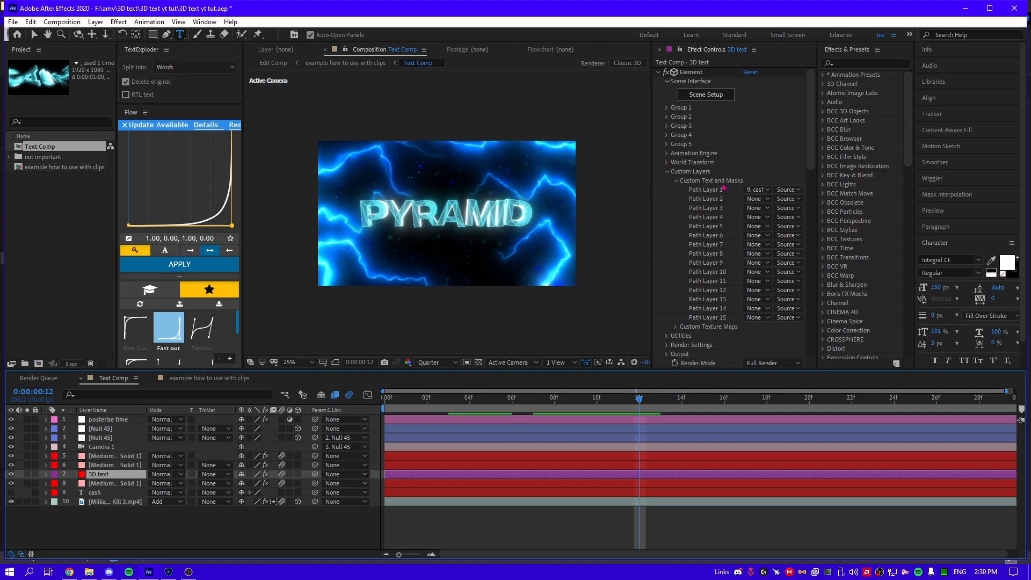
mouse_move(666, 210)
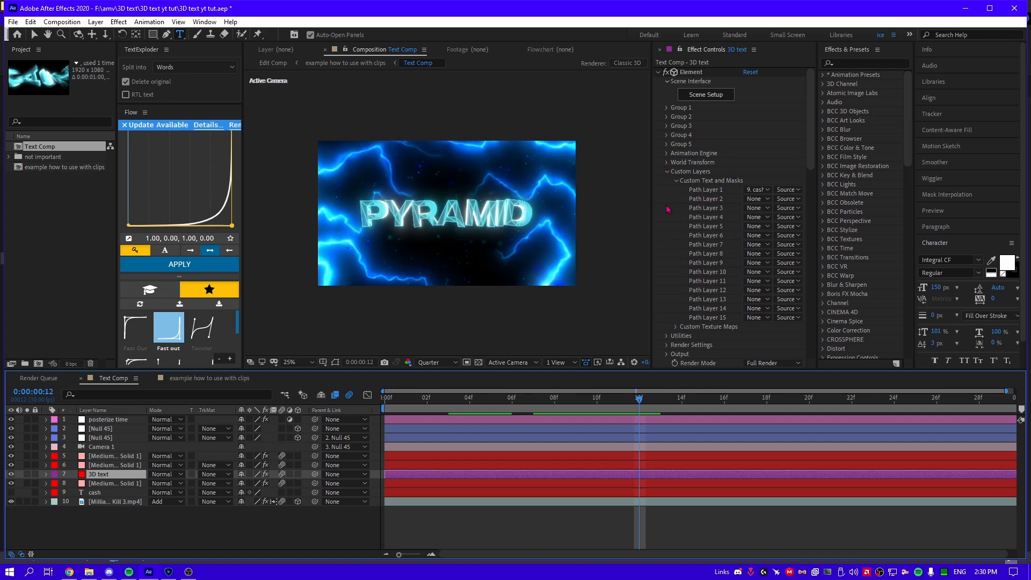
mouse_move(741, 192)
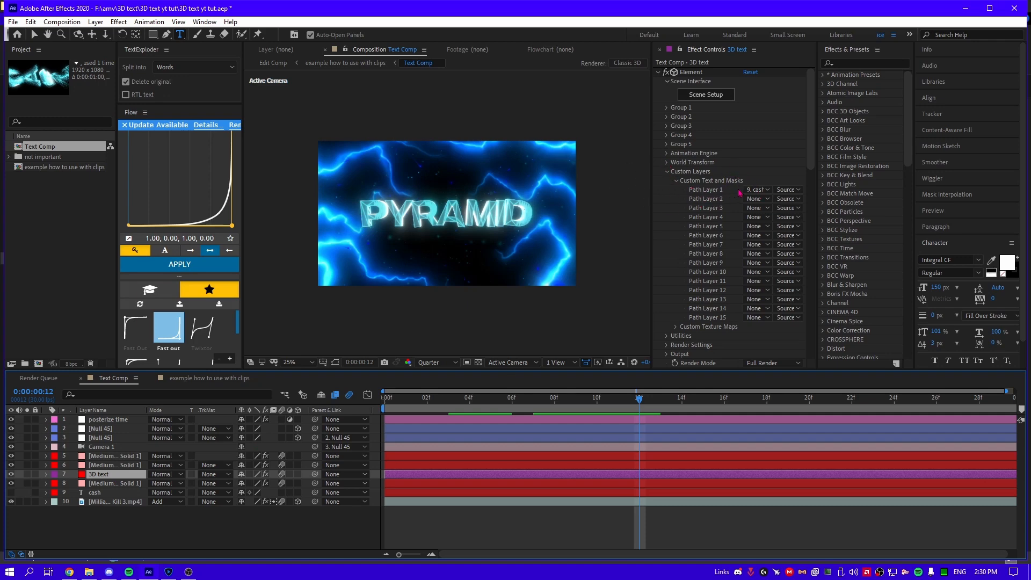
Step: Inspect which text layer feeds the 3D extrusion in the 3D text layer's Element settings
left_click(757, 190)
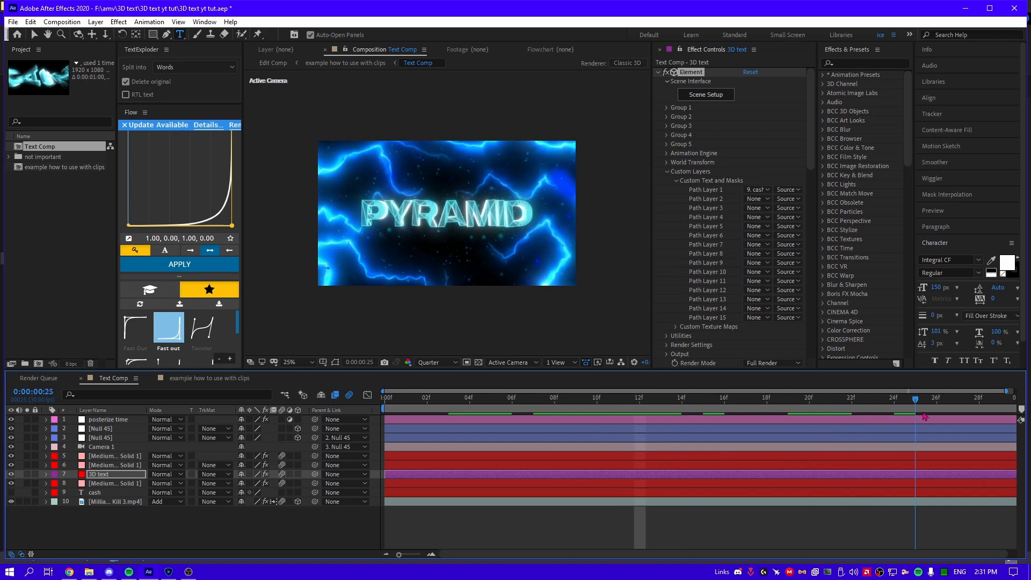
Step: Switch to the 'example how to use with clips' comp and scrub to a later frame of the title
left_click(204, 377)
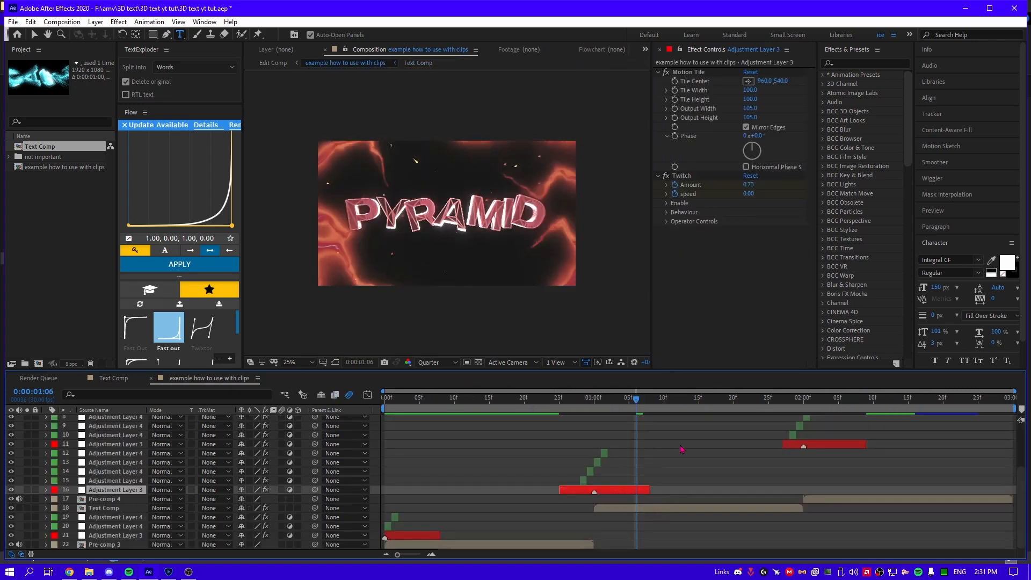
mouse_move(625, 412)
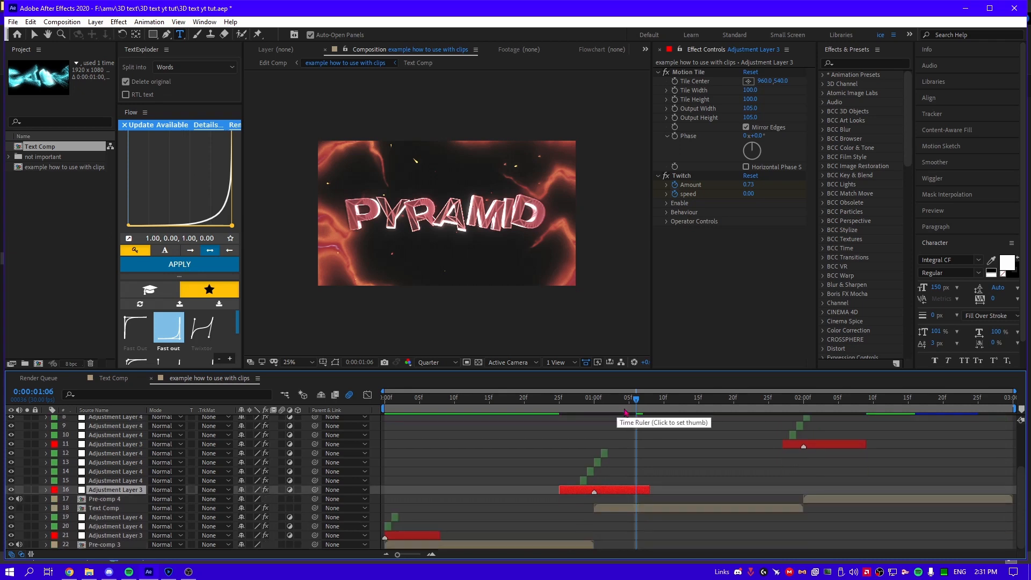
left_click(453, 397)
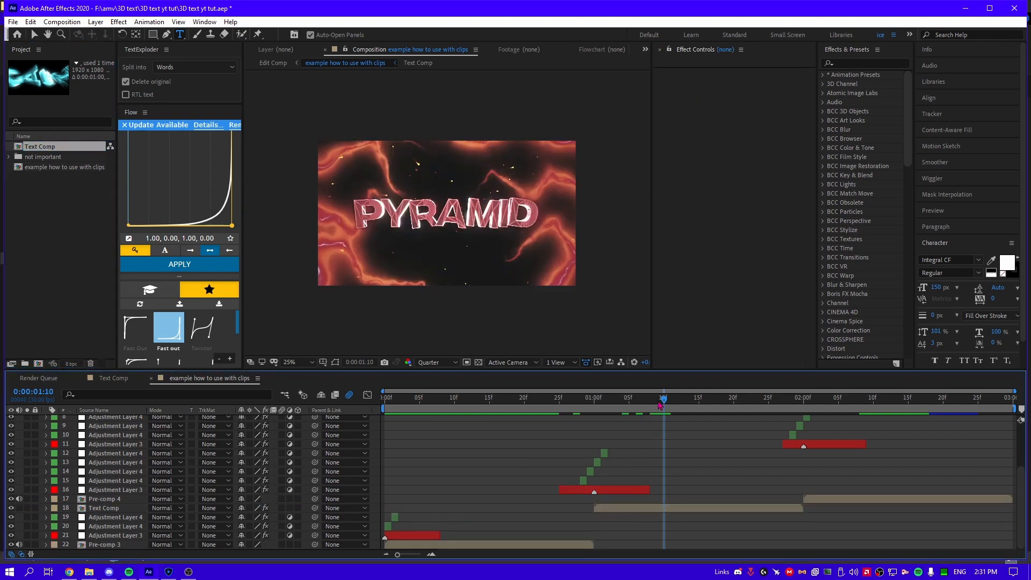
mouse_move(663, 450)
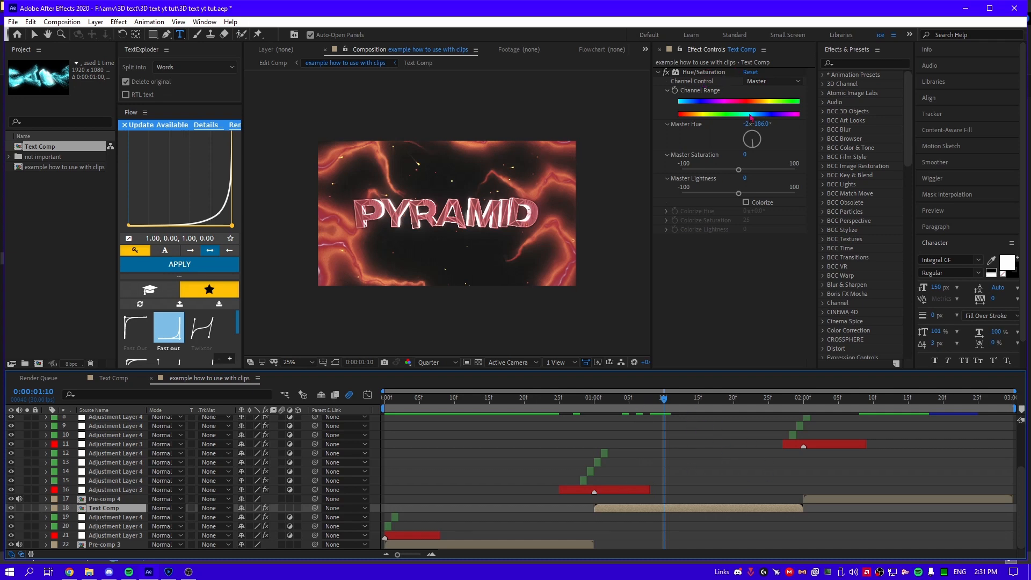
Step: Shift the Text Comp layer's Master Hue to purple and scrub the timeline to preview it
left_click_drag(752, 138, 753, 131)
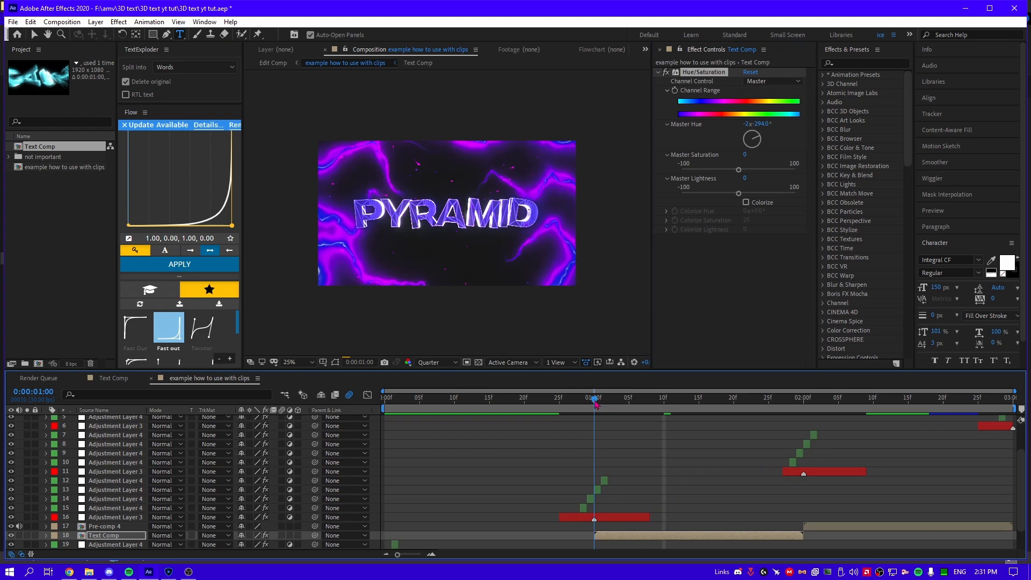
left_click(776, 397)
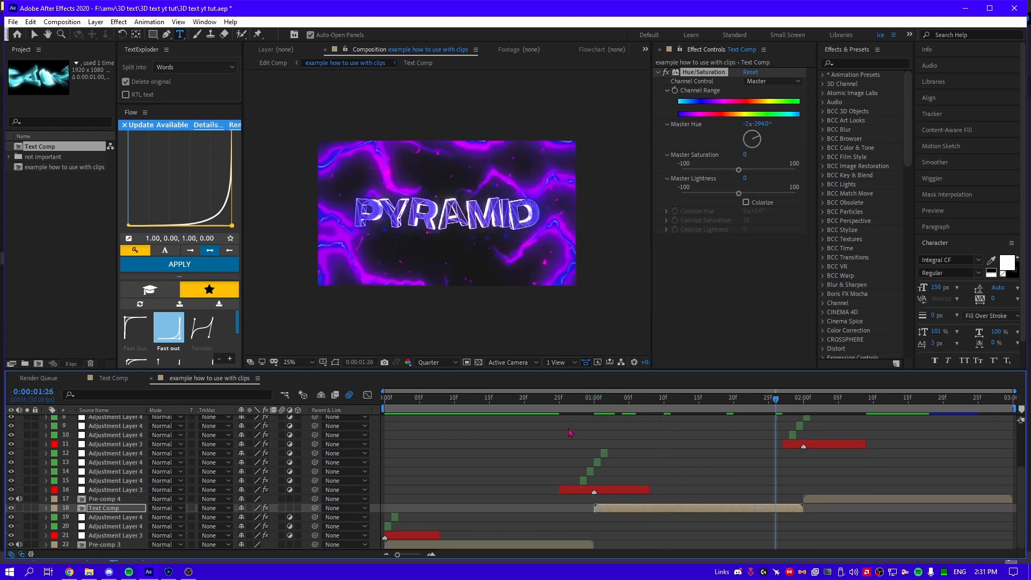
mouse_move(579, 426)
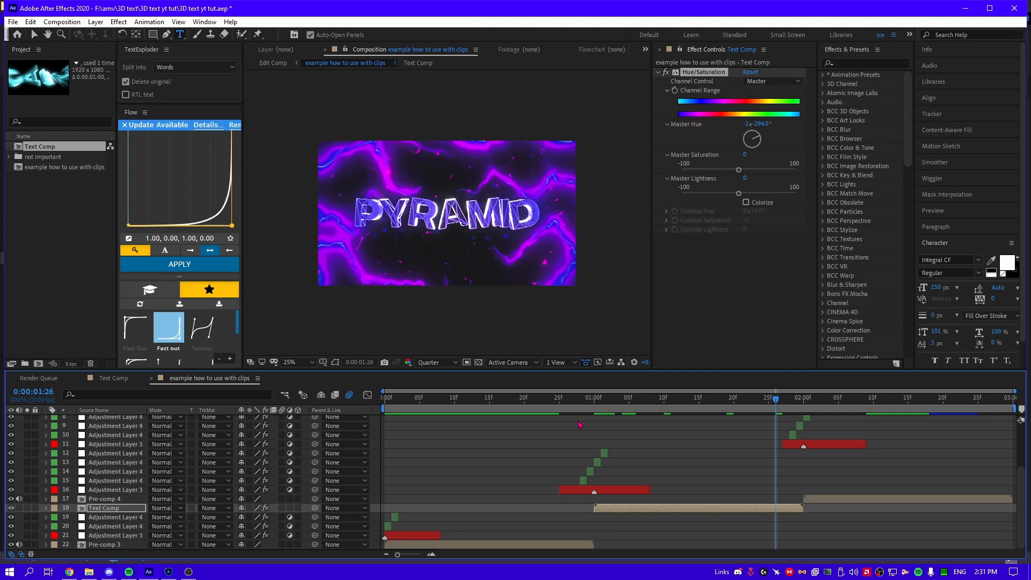
left_click(475, 398)
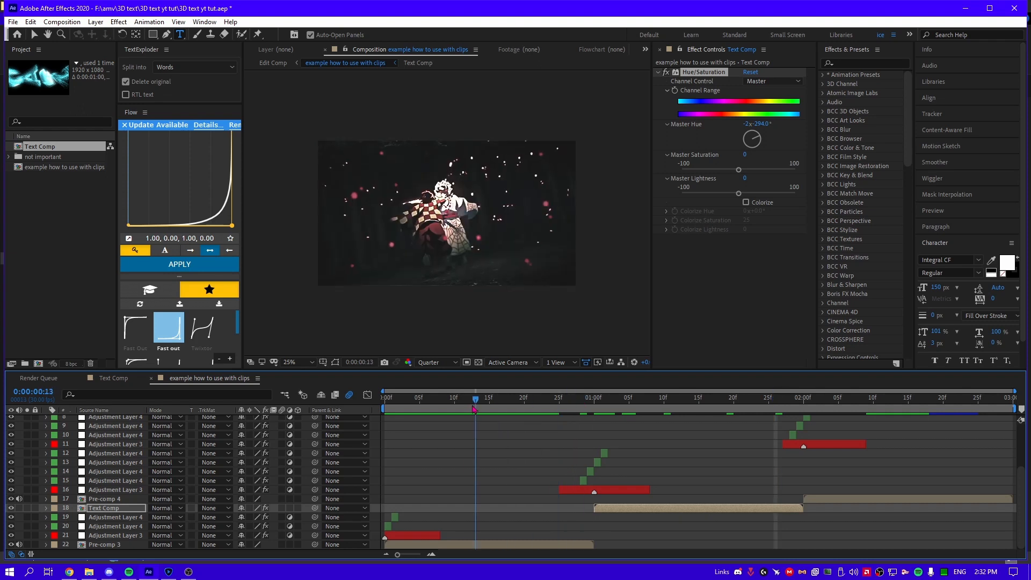